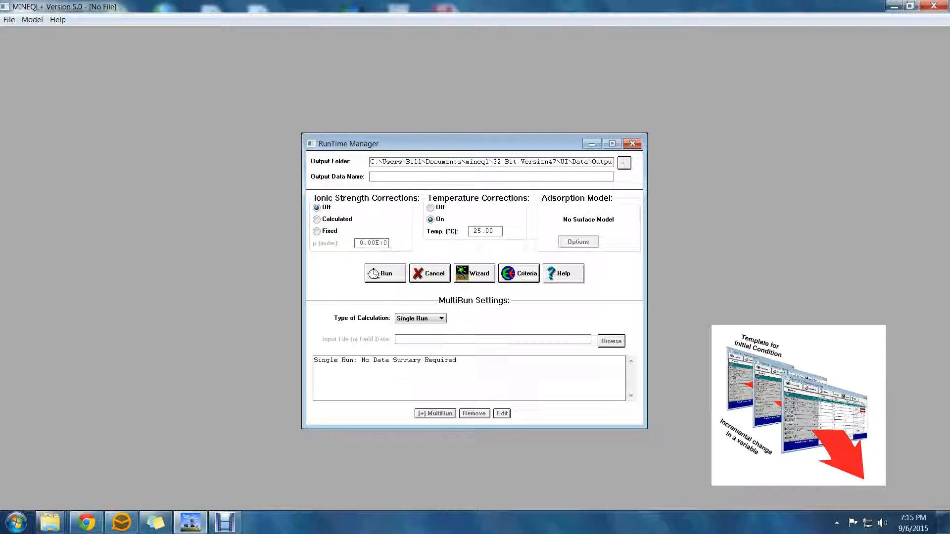
# Step: Review the MultiRun variable lists for Fixed Ion, Gases, Total Conc., Log K, Del H and Special
pyautogui.click(435, 414)
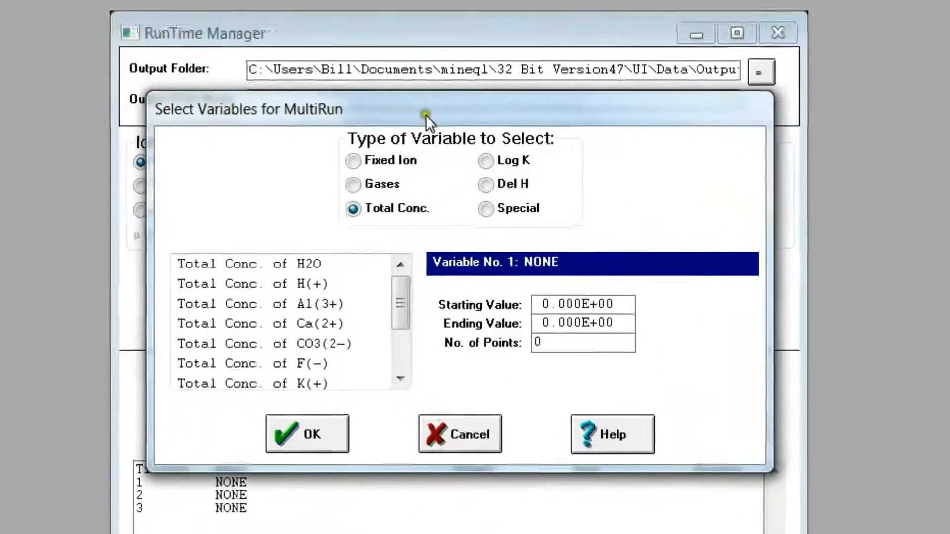
pyautogui.click(354, 152)
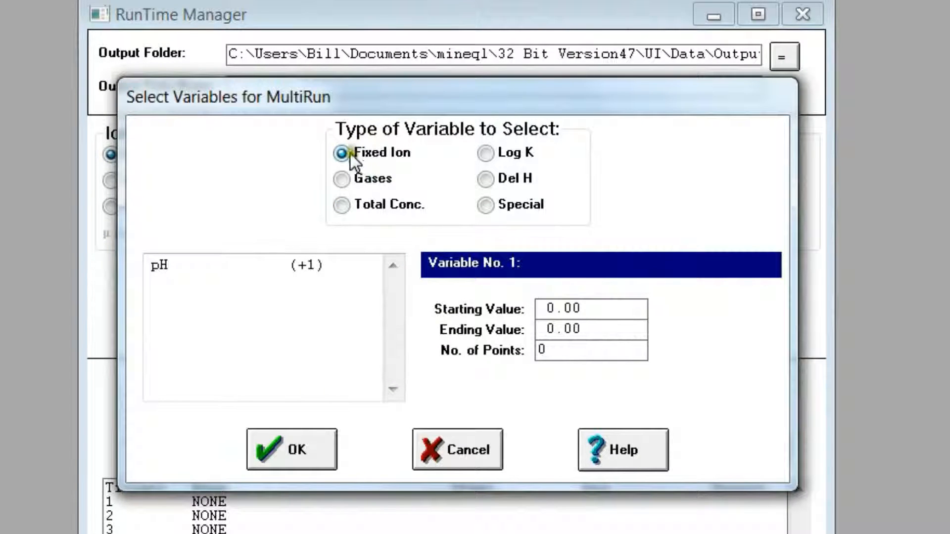
pyautogui.click(341, 178)
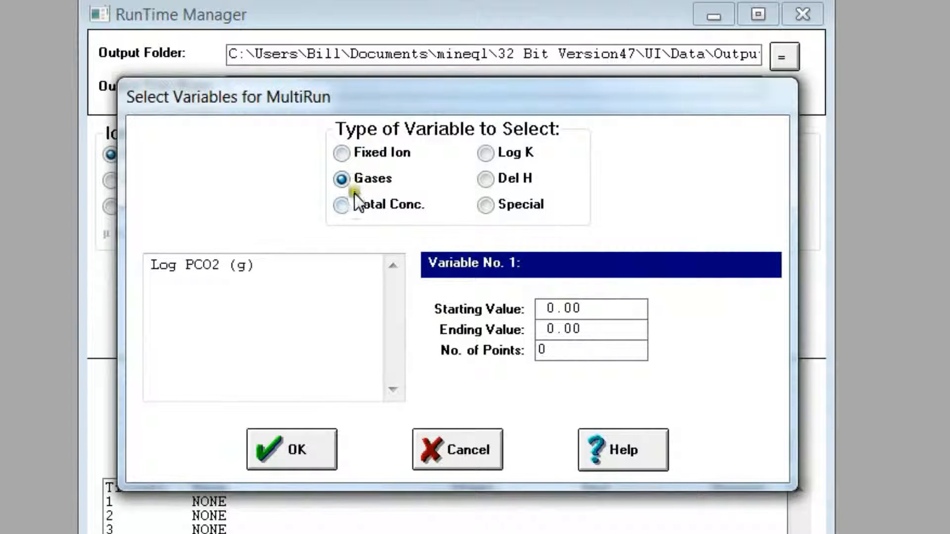
pyautogui.click(341, 204)
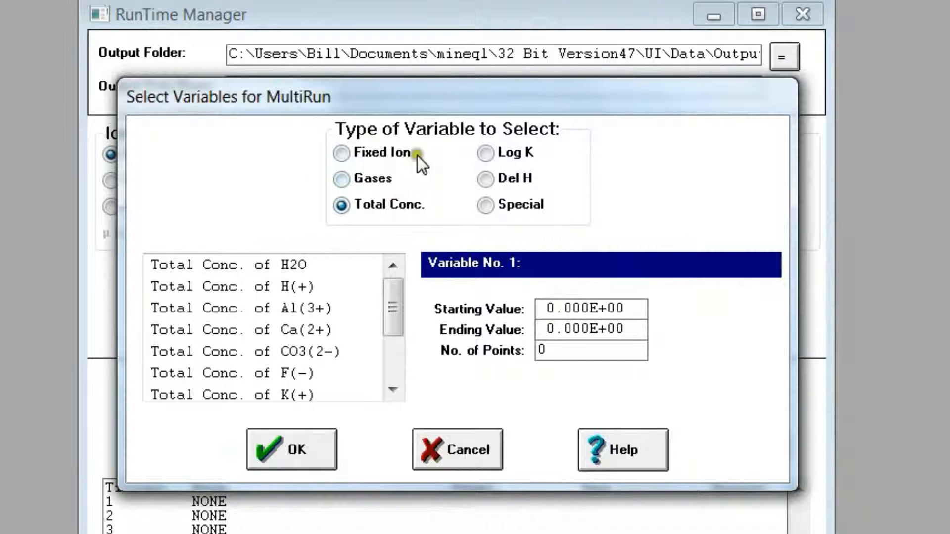
pyautogui.click(485, 153)
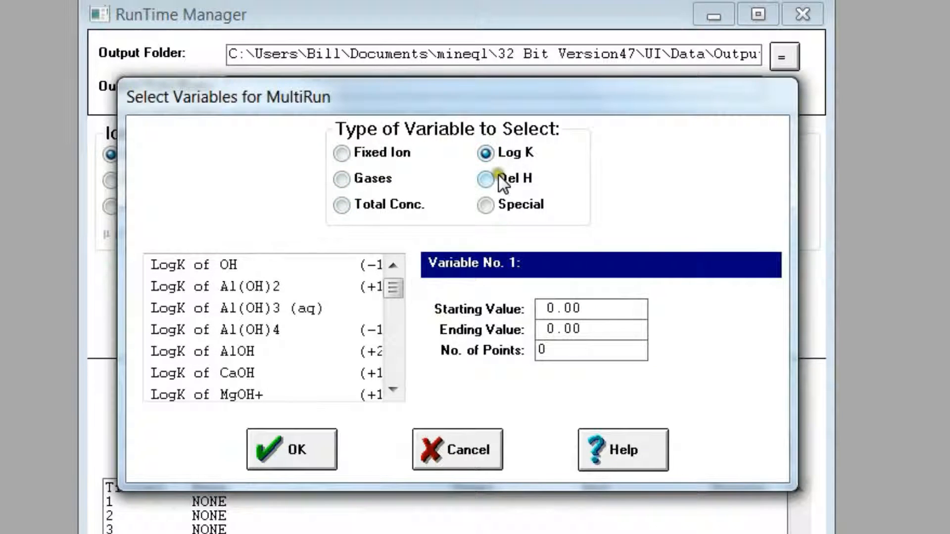
pyautogui.click(485, 178)
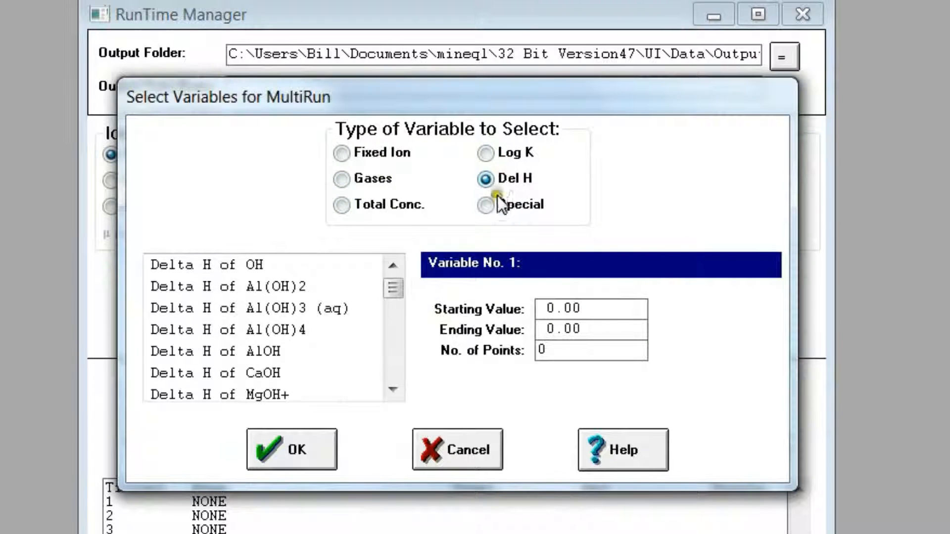
pyautogui.click(486, 204)
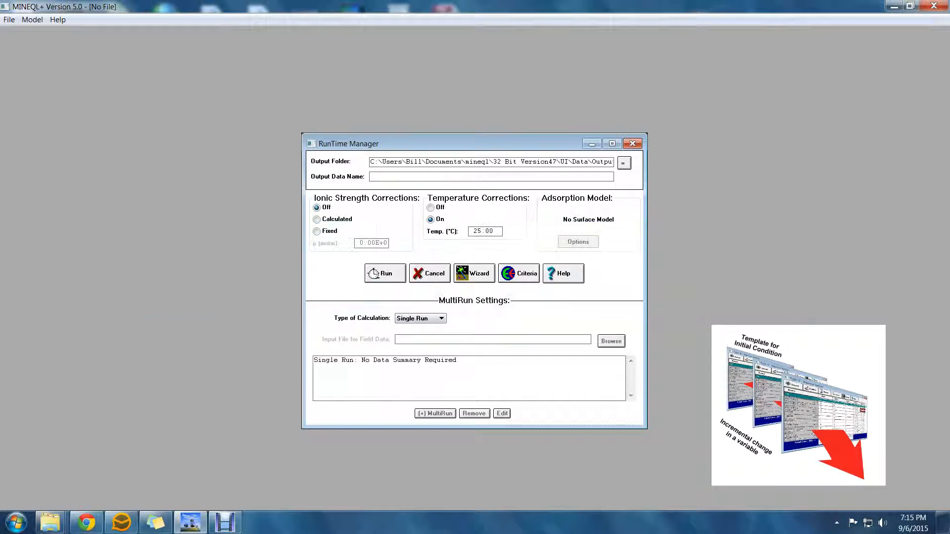
# Step: Cancel the Select Variables for MultiRun dialog, leaving the RunTime Manager on Single Run
pyautogui.click(385, 273)
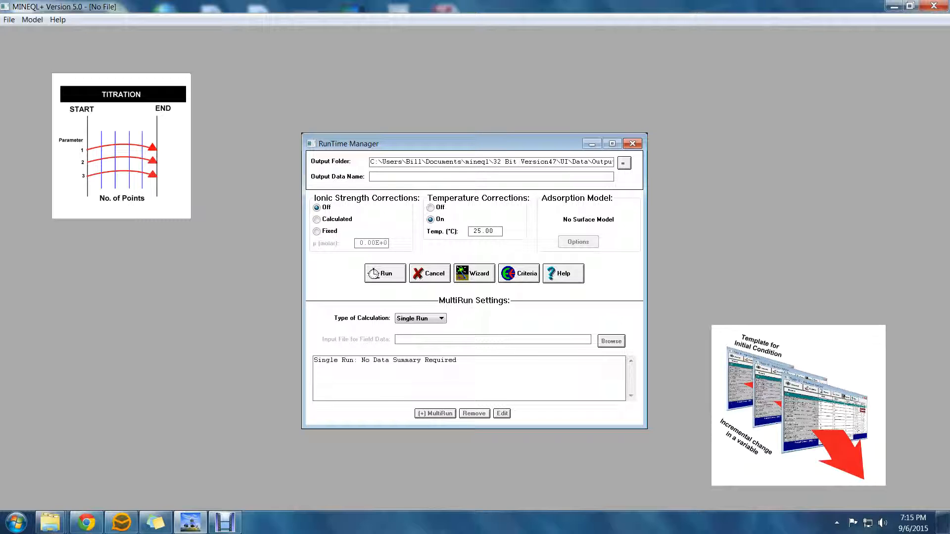
pyautogui.click(385, 273)
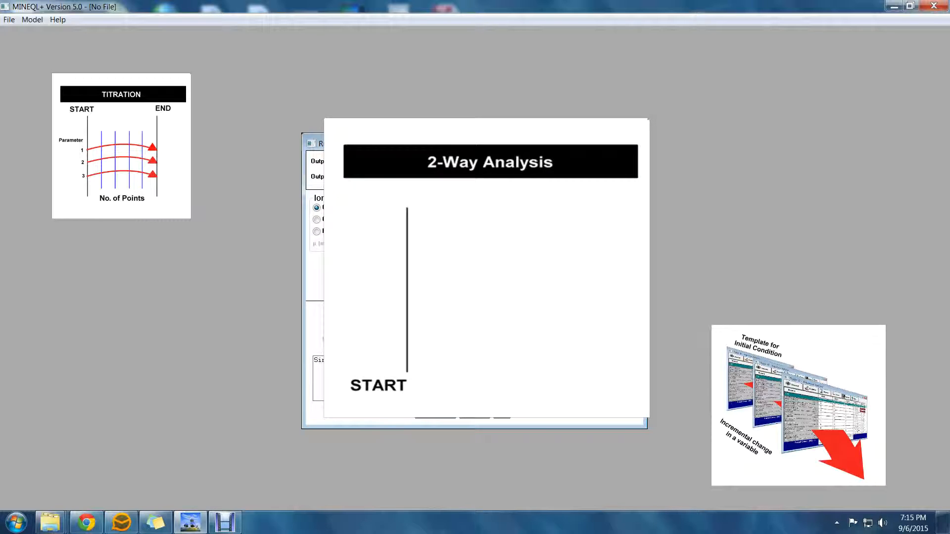